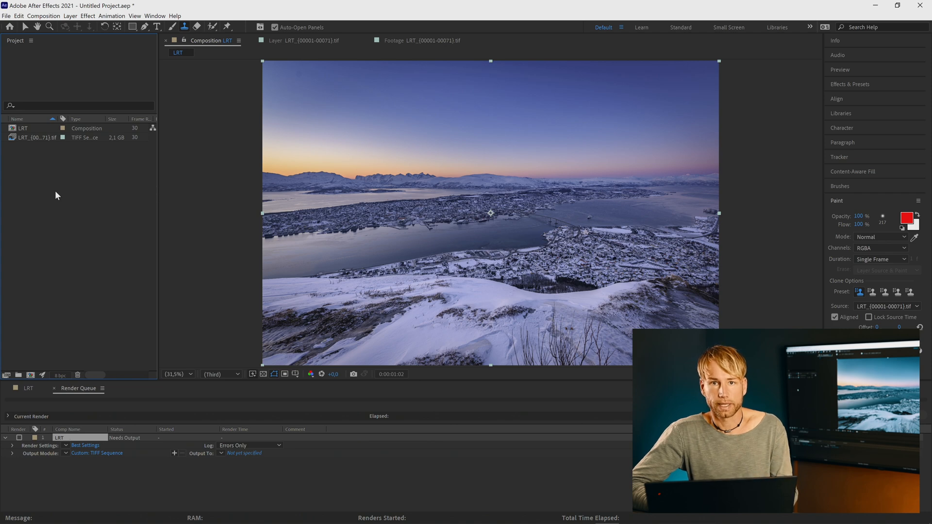
Step: Set the project's colour working space to Rec.2020 Gamma 2.4 in Project Settings
{"action": "left_click", "coordinate": [6, 15]}
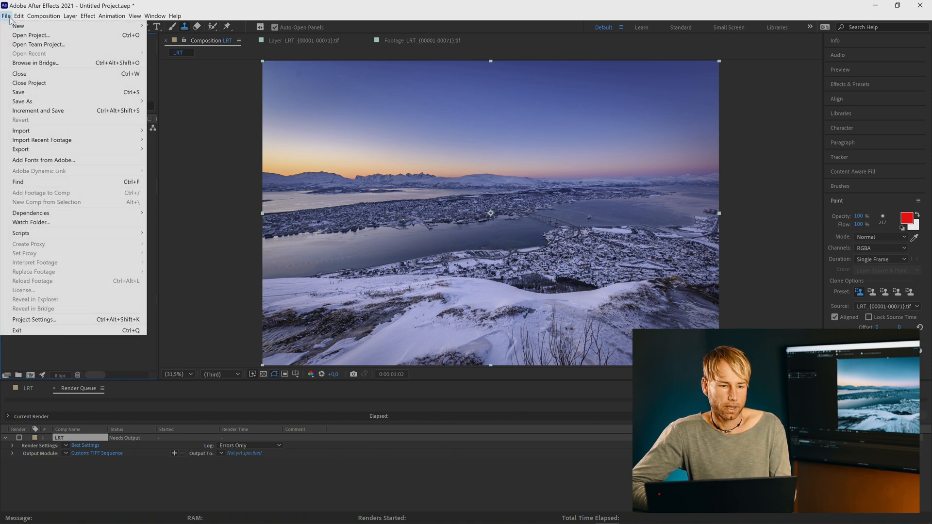
{"action": "left_click", "coordinate": [34, 319]}
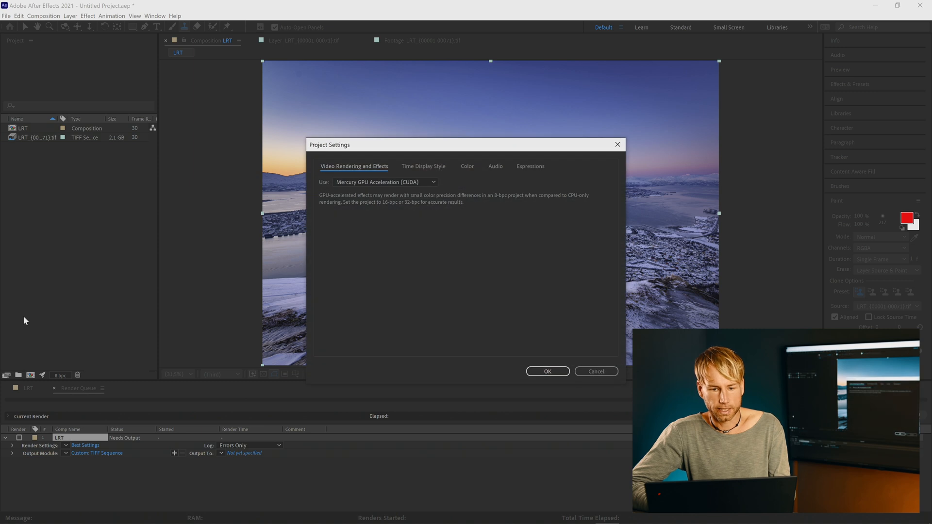
{"action": "left_click", "coordinate": [467, 166]}
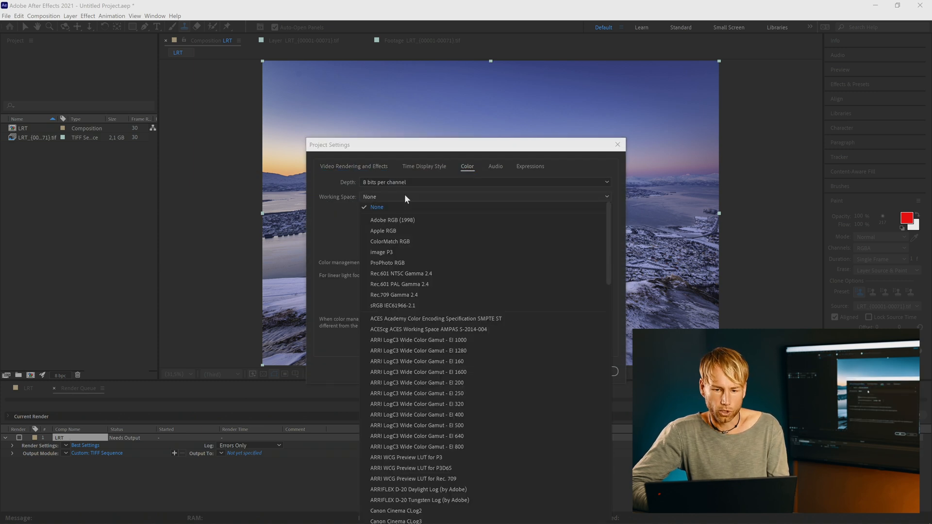
{"action": "scroll", "scroll_direction": "down", "scroll_amount": 3}
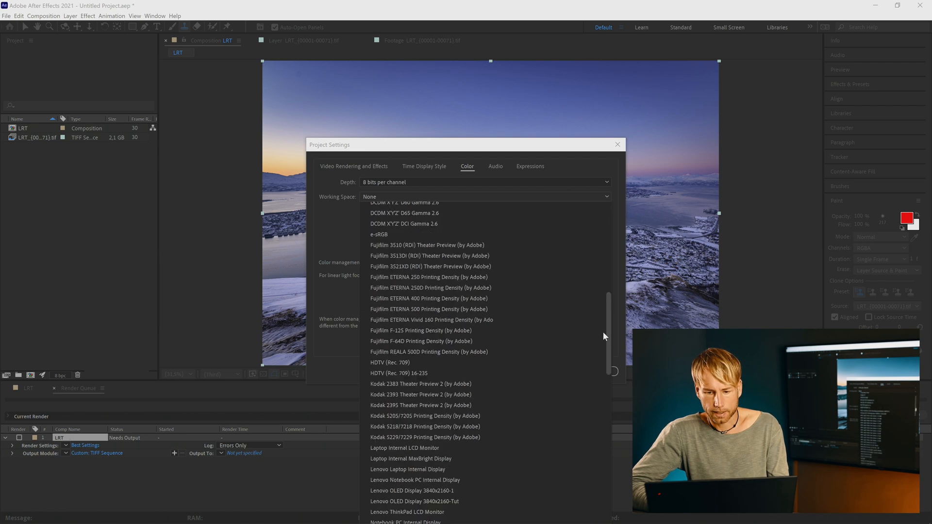
{"action": "scroll", "scroll_direction": "down", "scroll_amount": 3}
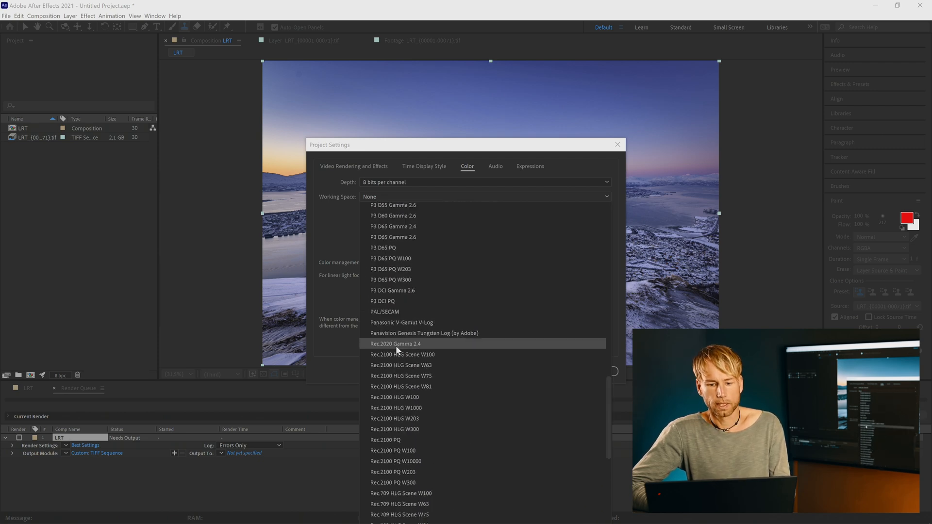
{"action": "left_click", "coordinate": [395, 344]}
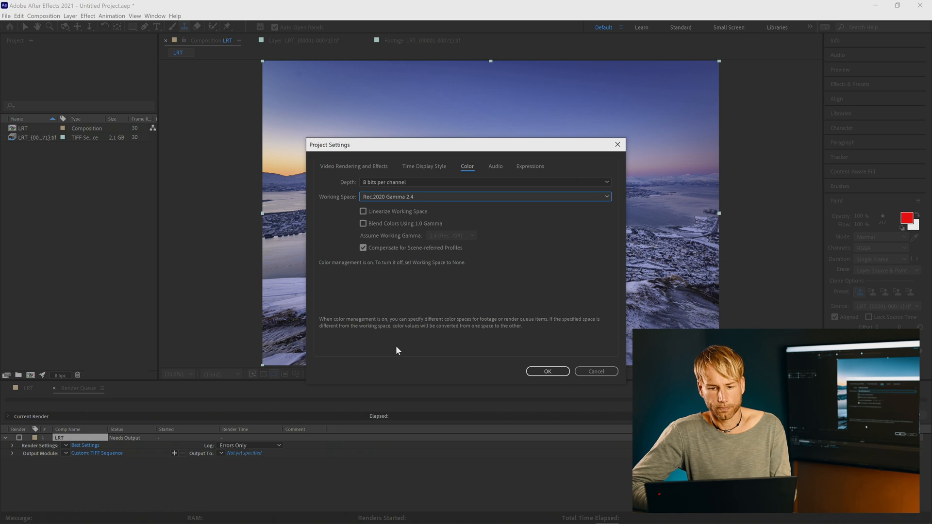
{"action": "left_click", "coordinate": [7, 17]}
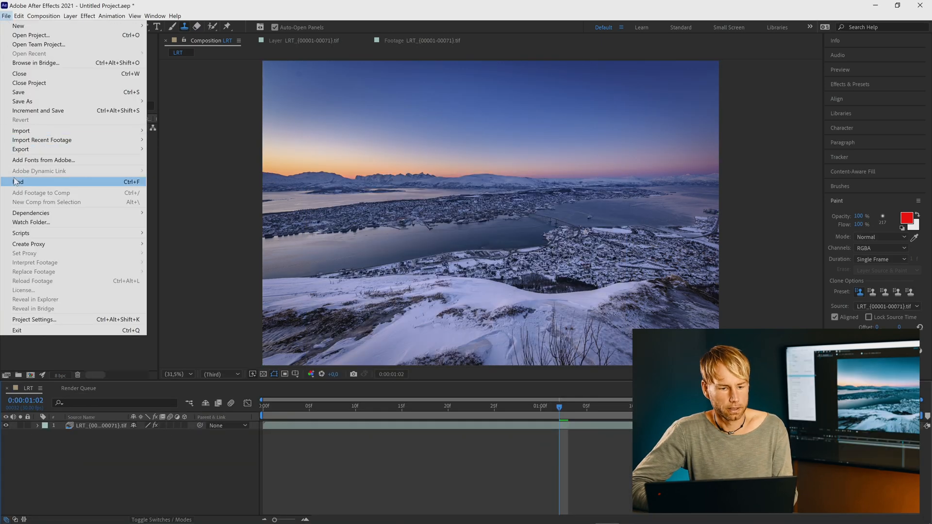
Step: Add the LRT composition to the render queue via File > Export
{"action": "left_click", "coordinate": [20, 149]}
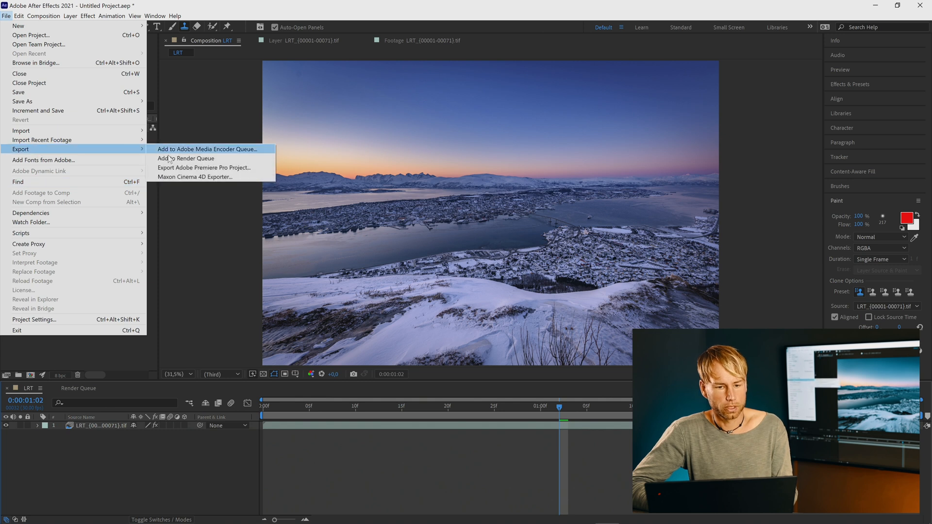
{"action": "left_click", "coordinate": [184, 158]}
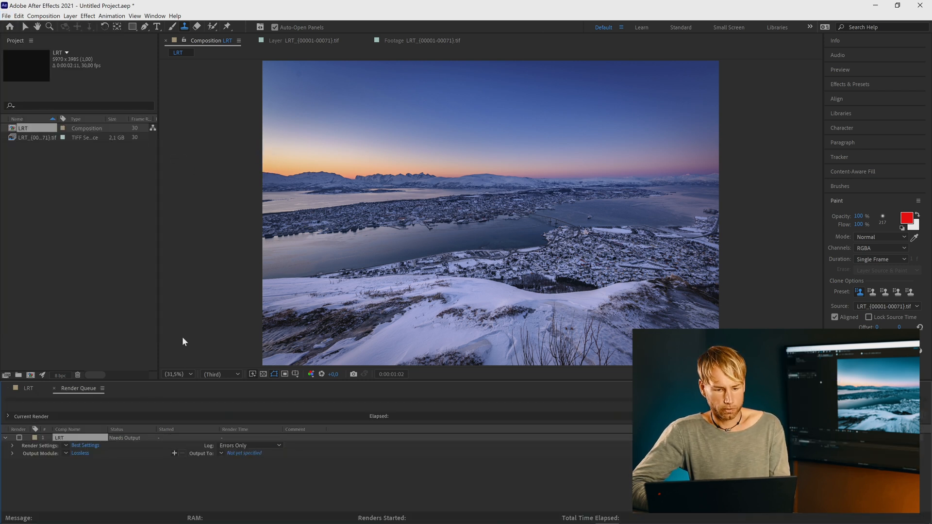
Step: Set the queued LRT composition's output format to TIFF Sequence
{"action": "left_click", "coordinate": [79, 453]}
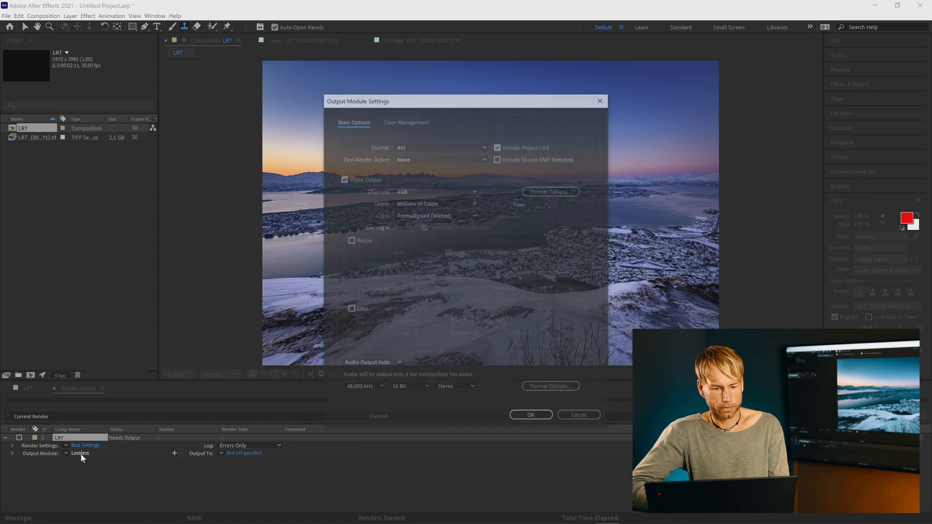
{"action": "left_click", "coordinate": [439, 147]}
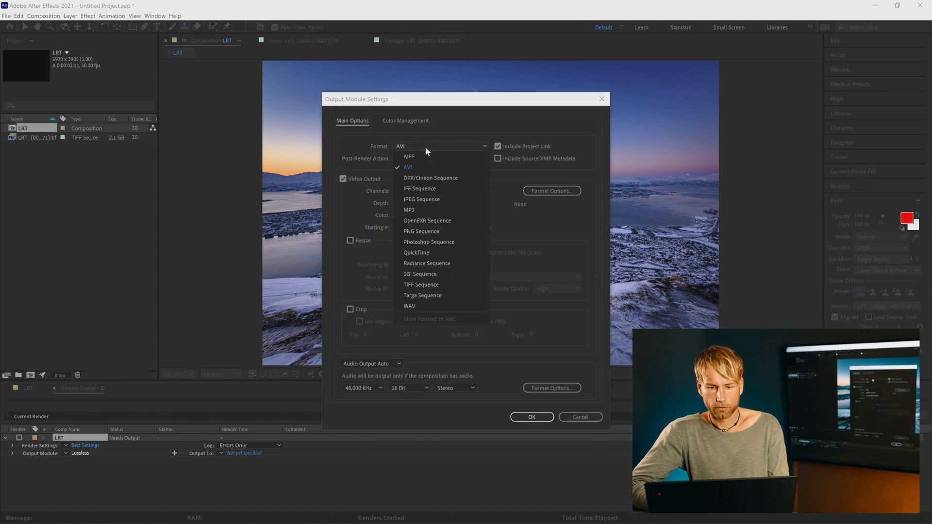
{"action": "mouse_move", "coordinate": [421, 284]}
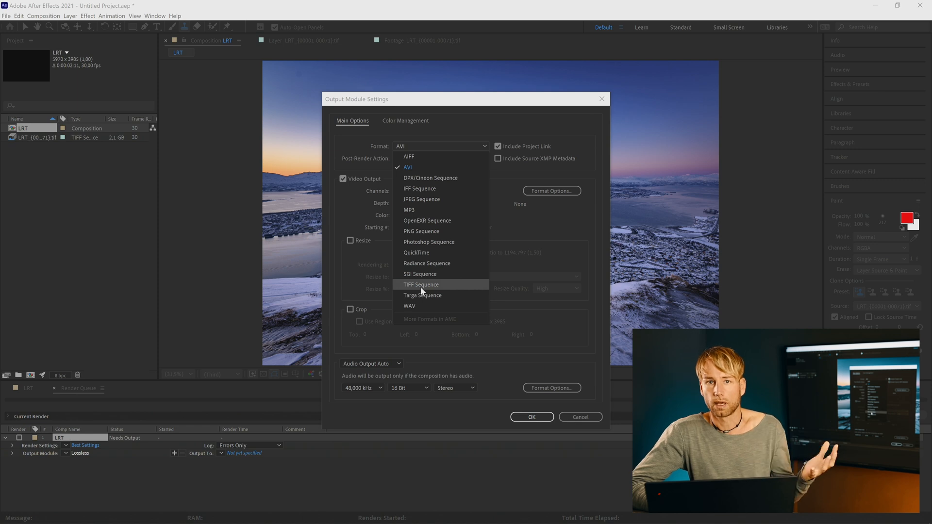
{"action": "left_click", "coordinate": [420, 284]}
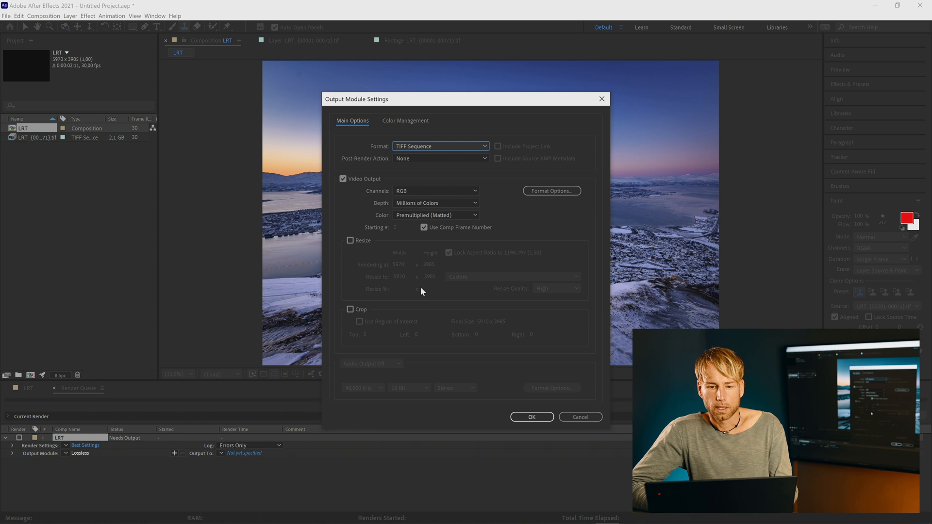
Step: Keep Output Profile as Working Space – Rec.2020 Gamma 2.4 and confirm the TIFF output module
{"action": "left_click", "coordinate": [406, 120]}
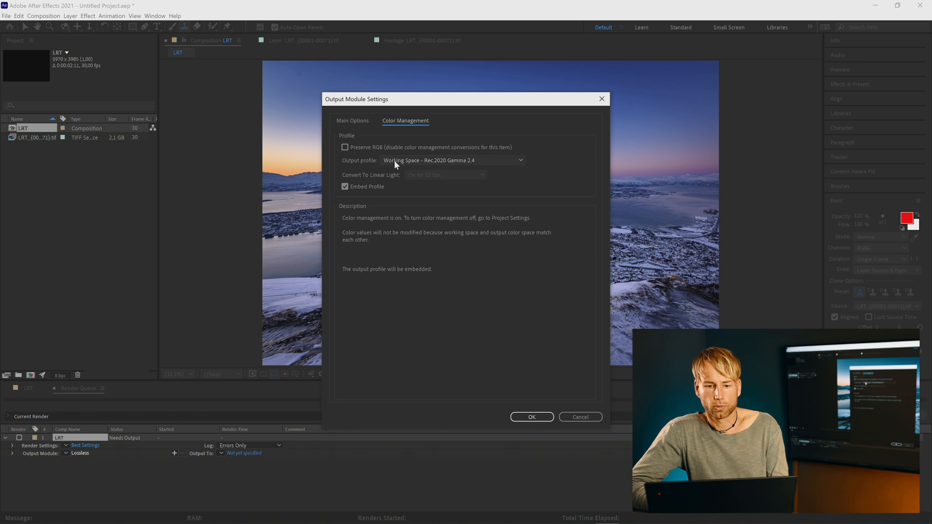
{"action": "mouse_move", "coordinate": [437, 163]}
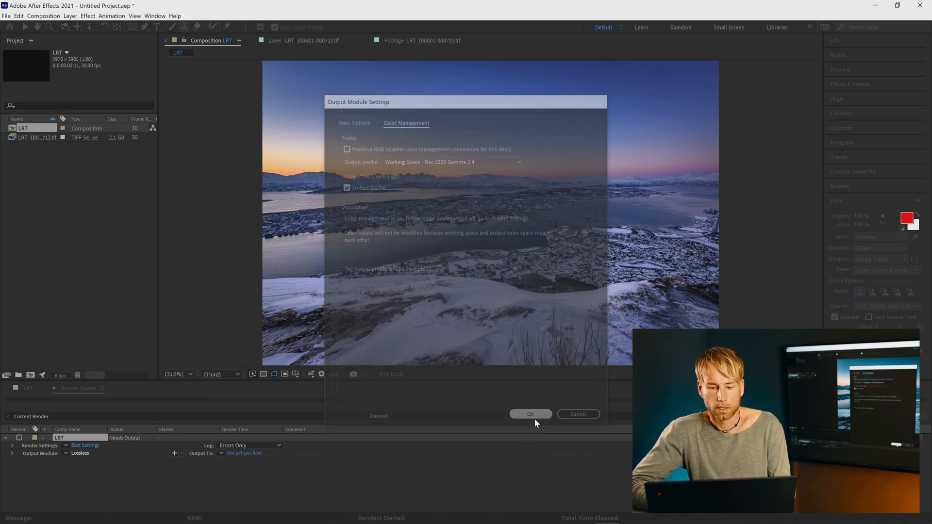
{"action": "left_click", "coordinate": [529, 414]}
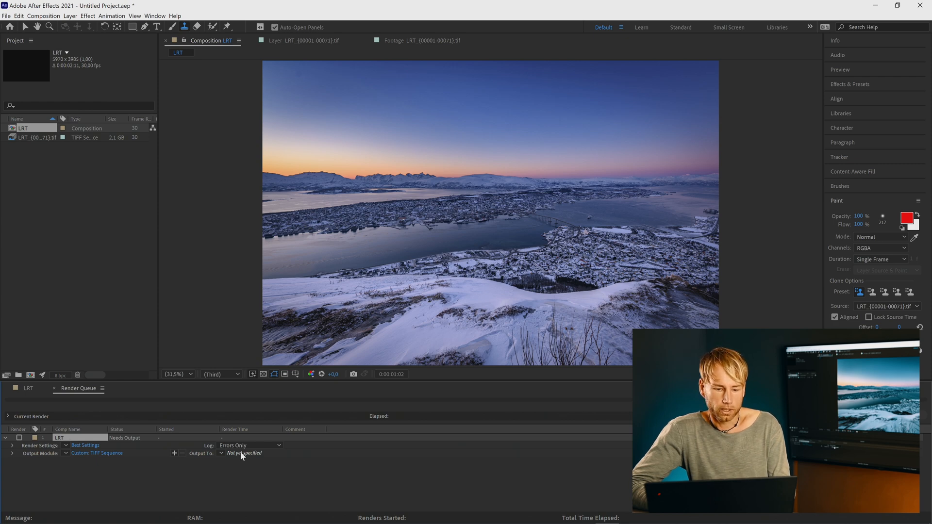
Step: Create the LRT_20180309_16_Tromso_View_HG_GradientDemo-Vert_Stamped folder in Timelapse-Done and browse into it as render destination
{"action": "left_click", "coordinate": [242, 453]}
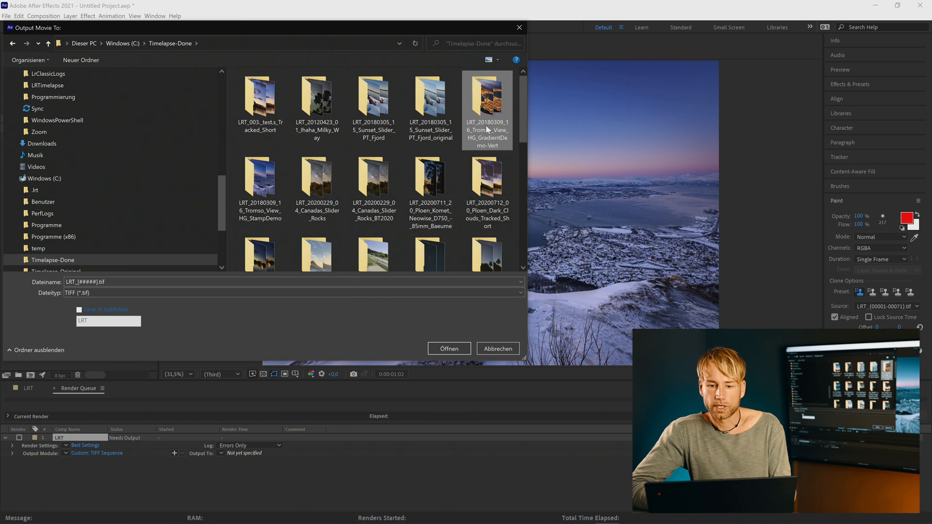
{"action": "left_click", "coordinate": [486, 103]}
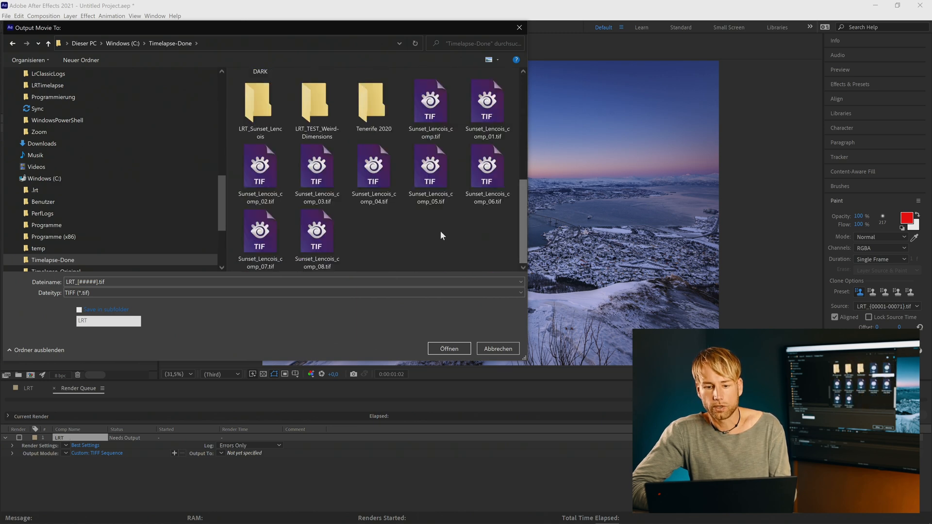
{"action": "right_click", "coordinate": [440, 236]}
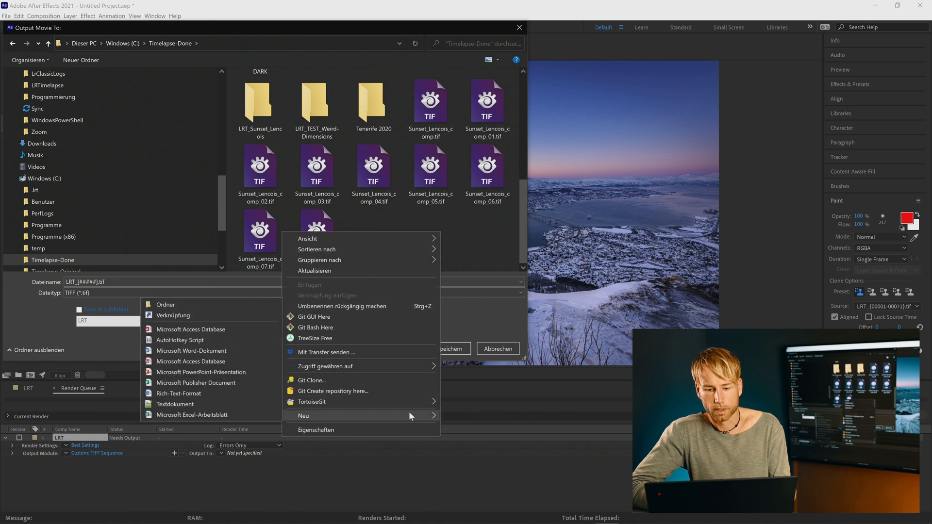
{"action": "left_click", "coordinate": [165, 304]}
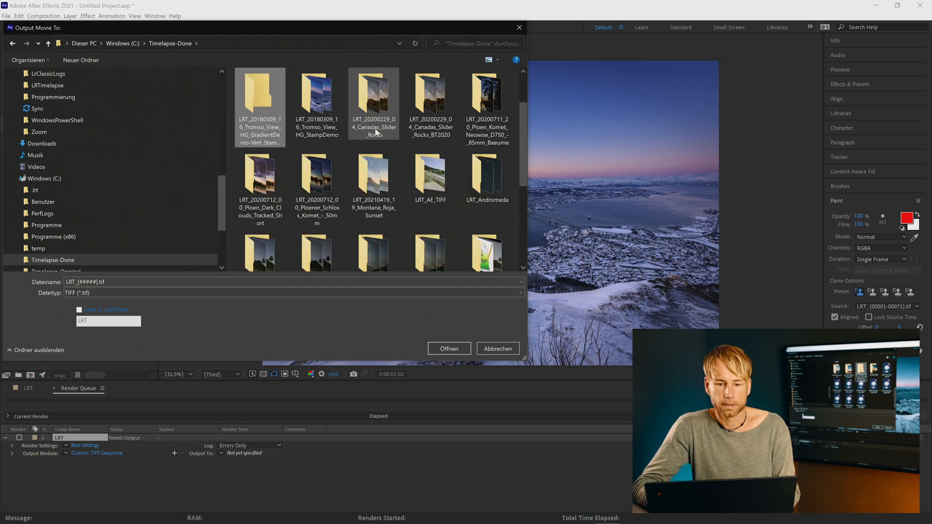
{"action": "double_click", "coordinate": [260, 95]}
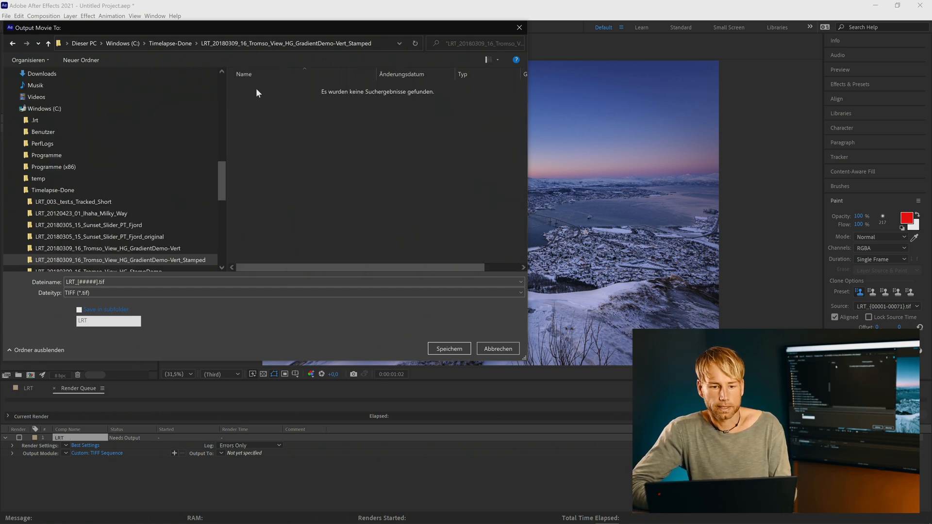